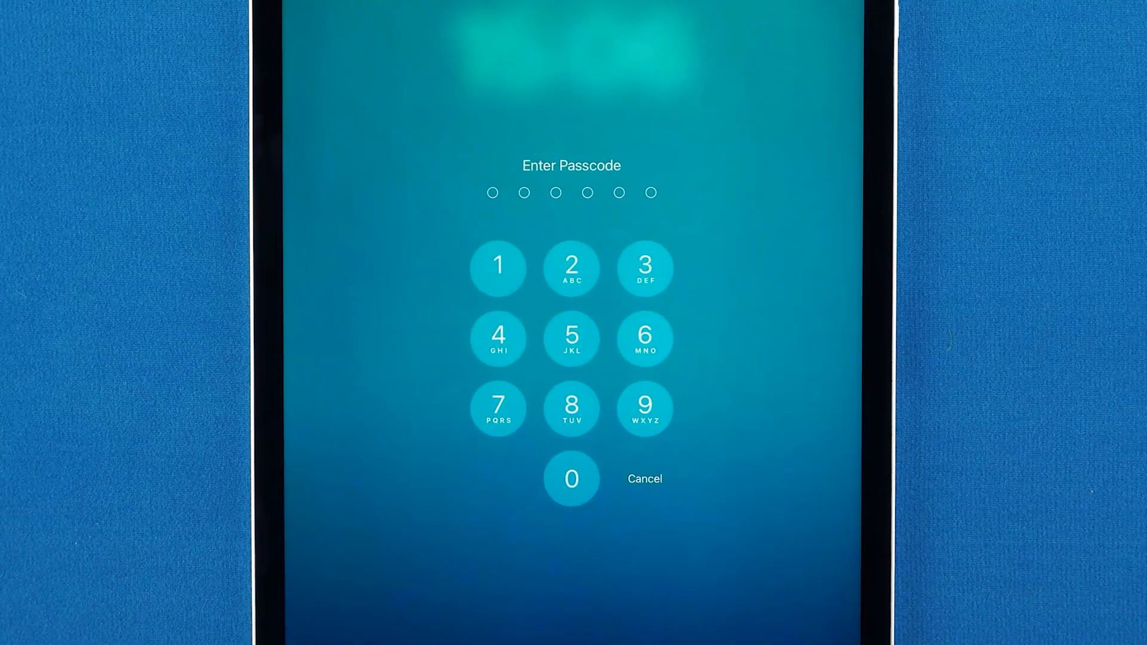
After wrong passcodes, use Forgot Passcode? and Start iPad Reset to erase the locked iPad
click(571, 478)
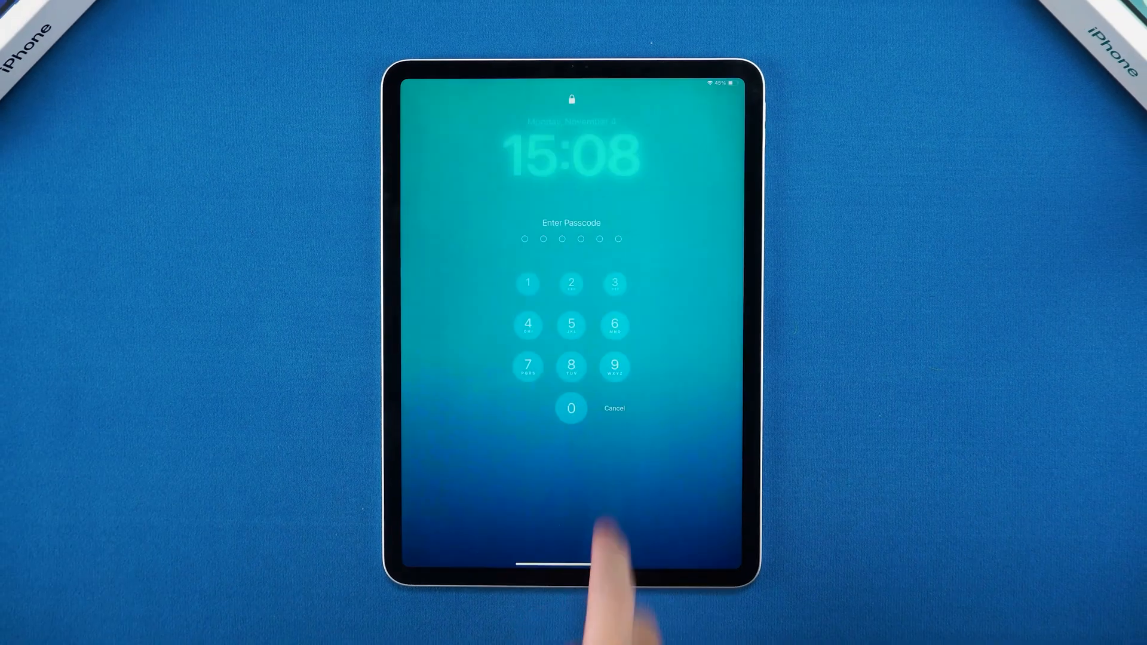
click(571, 408)
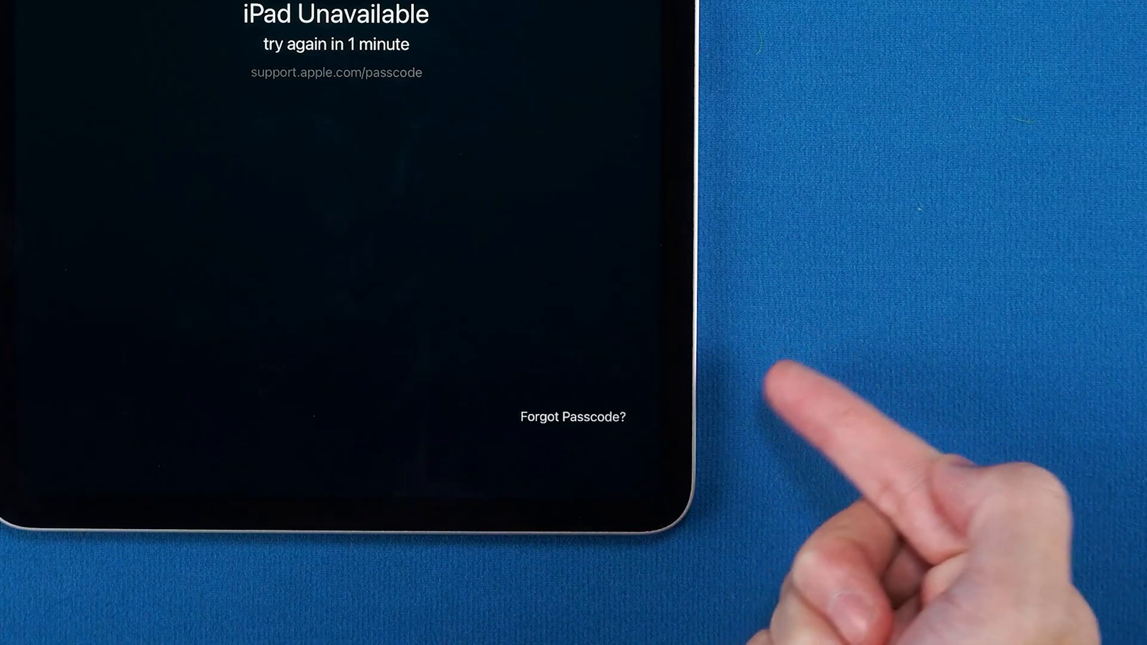
click(572, 416)
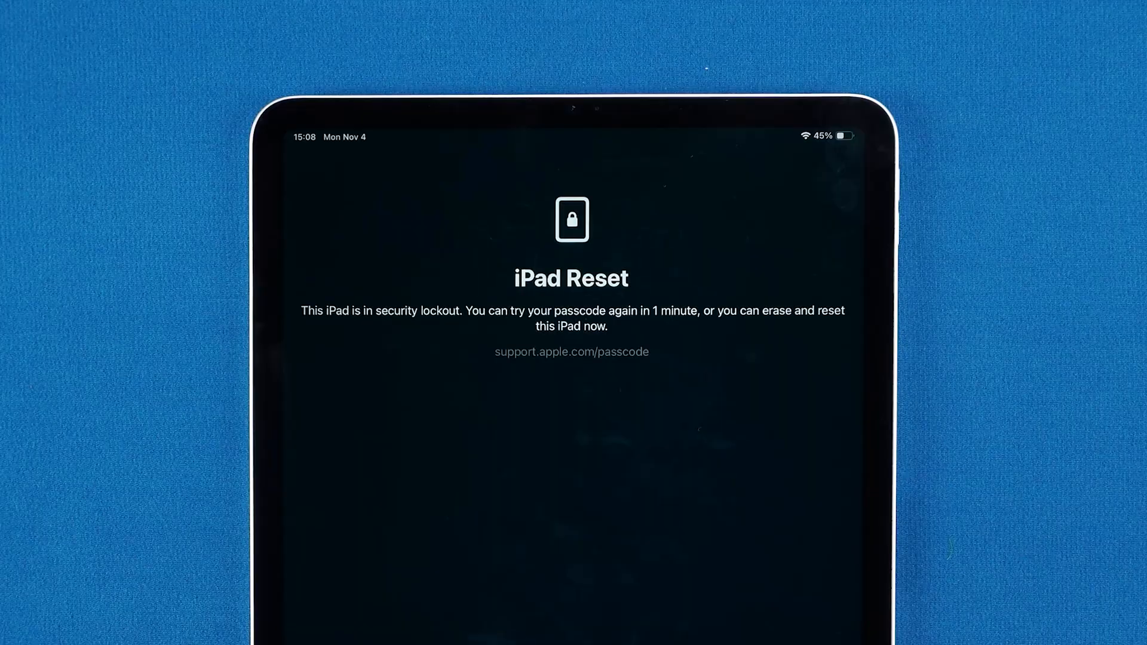
click(571, 430)
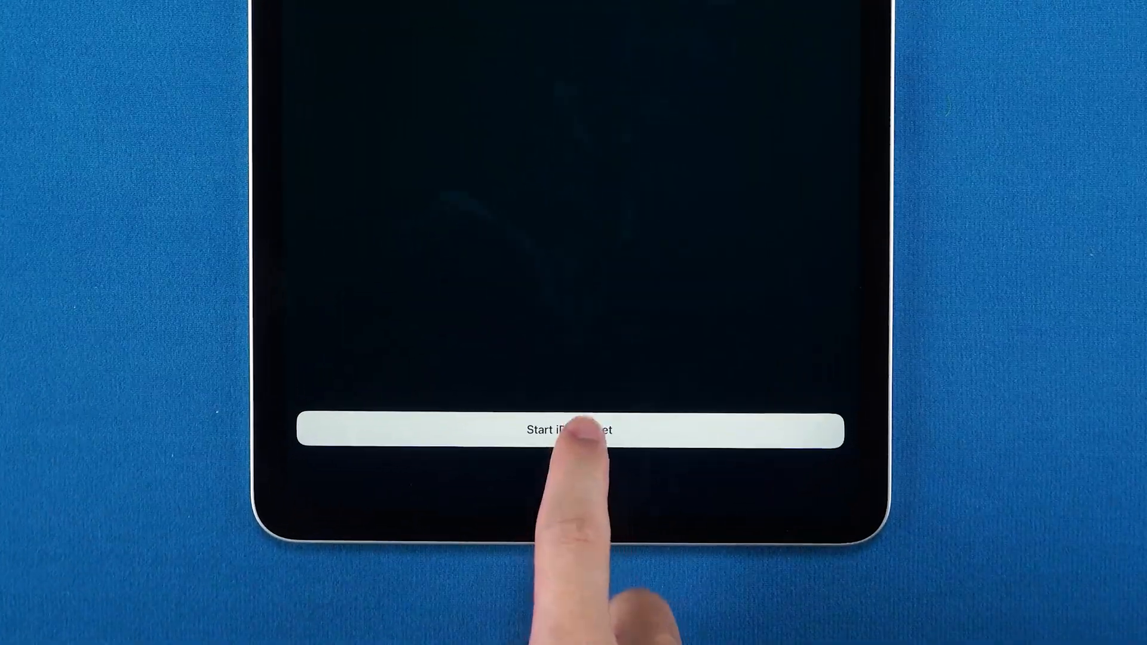
click(570, 429)
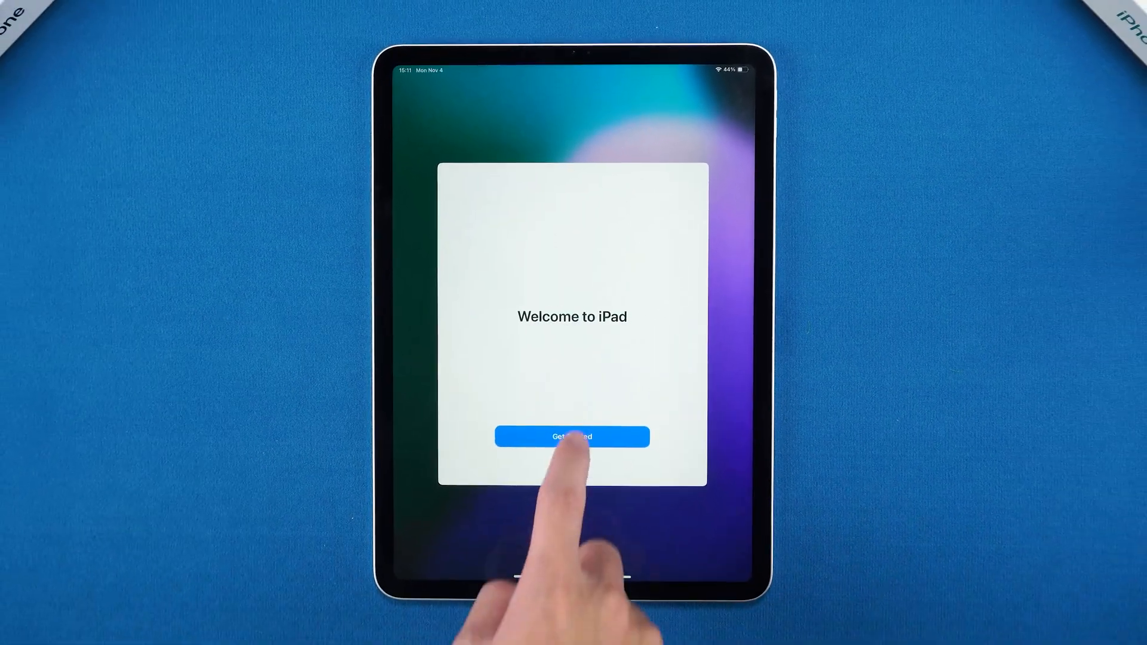
Begin setup from Welcome to iPad so the erased iPad reaches its home screen
click(571, 437)
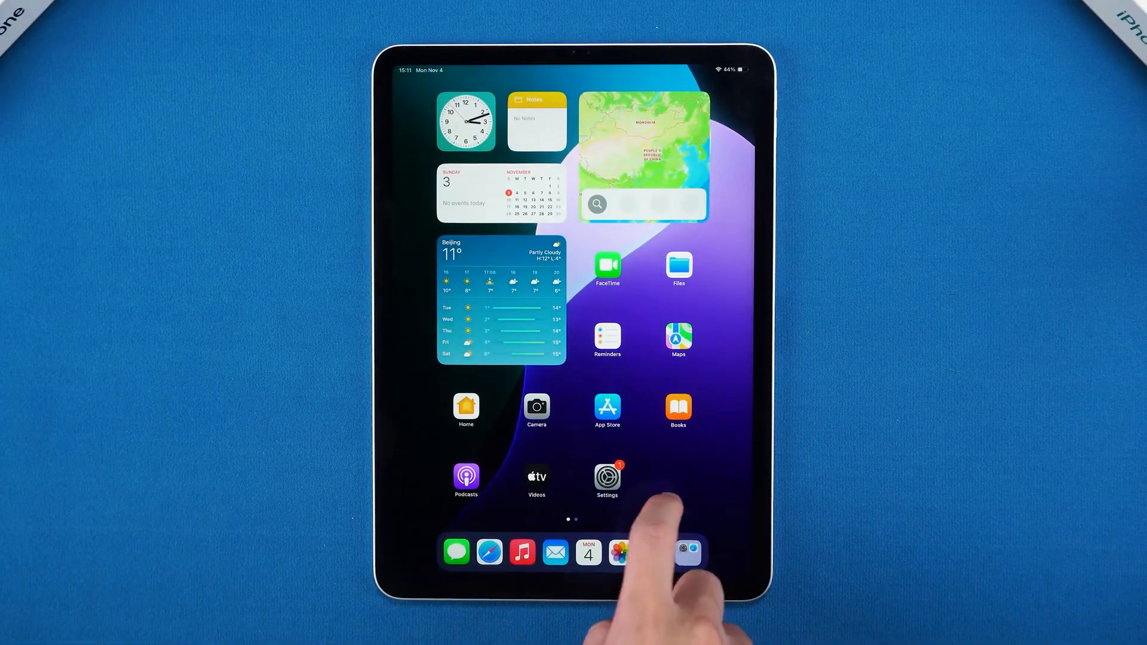
scroll(left, 3)
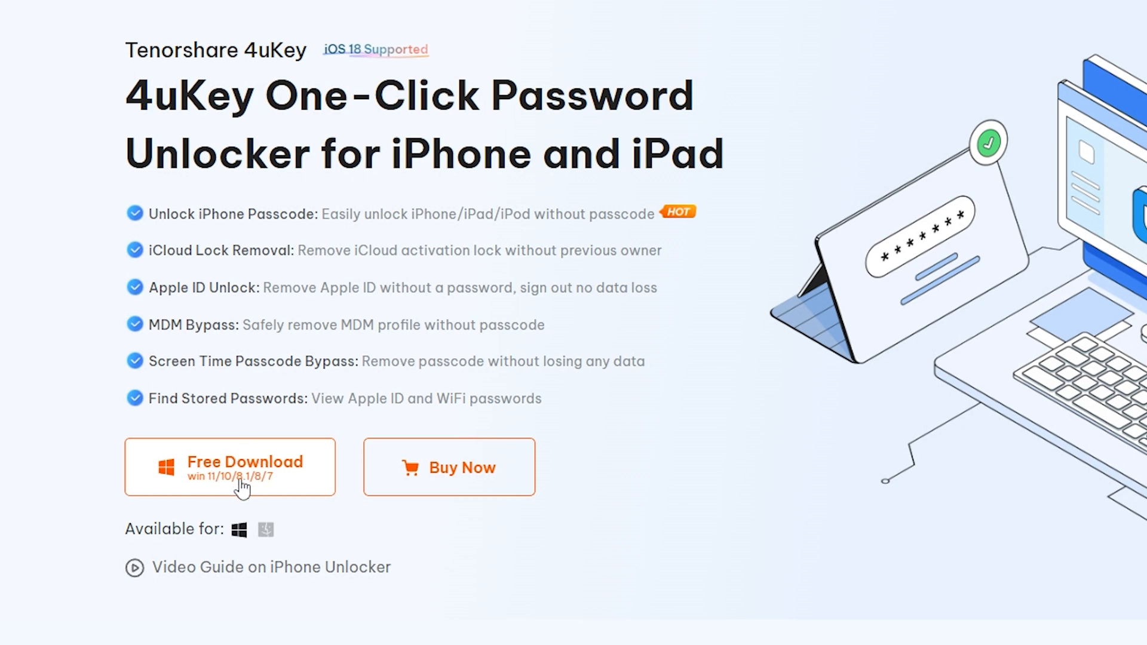
Download the 4uKey installer for Windows from the Tenorshare product page
click(229, 467)
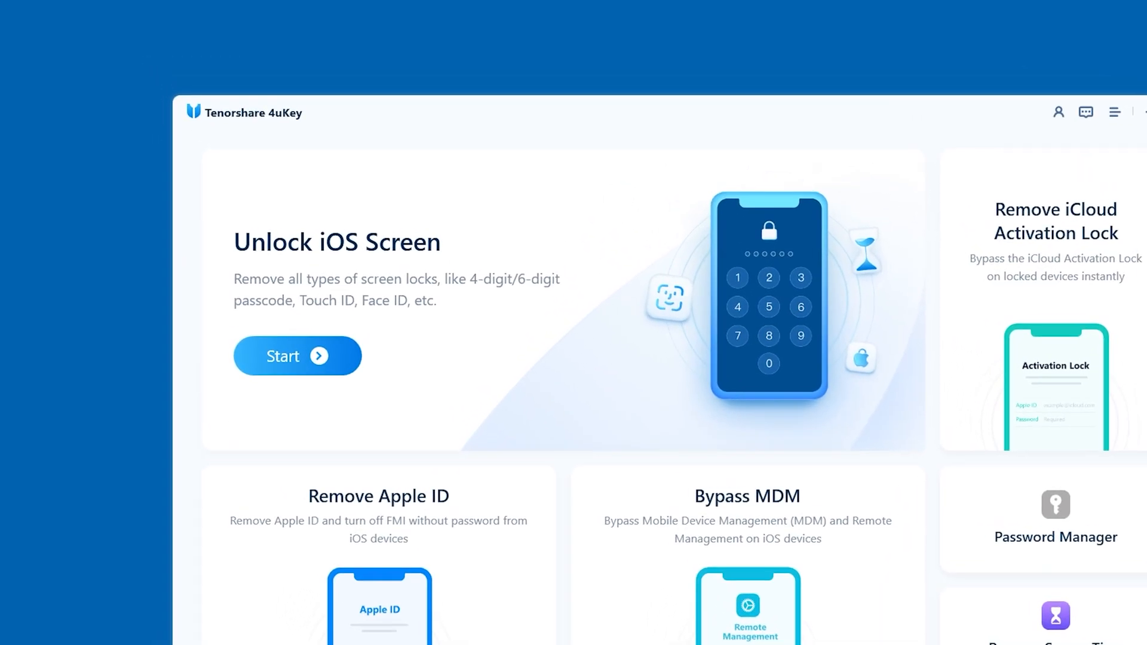
Start Unlock iOS Screen and put the connected iPad into recovery mode
click(297, 356)
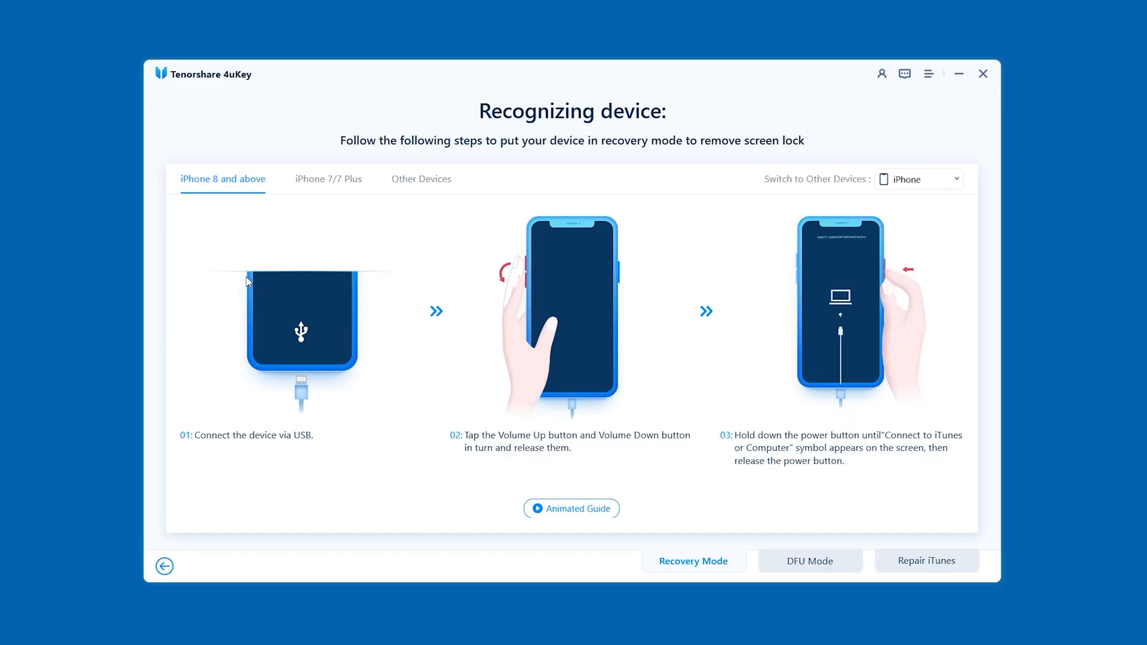
click(918, 178)
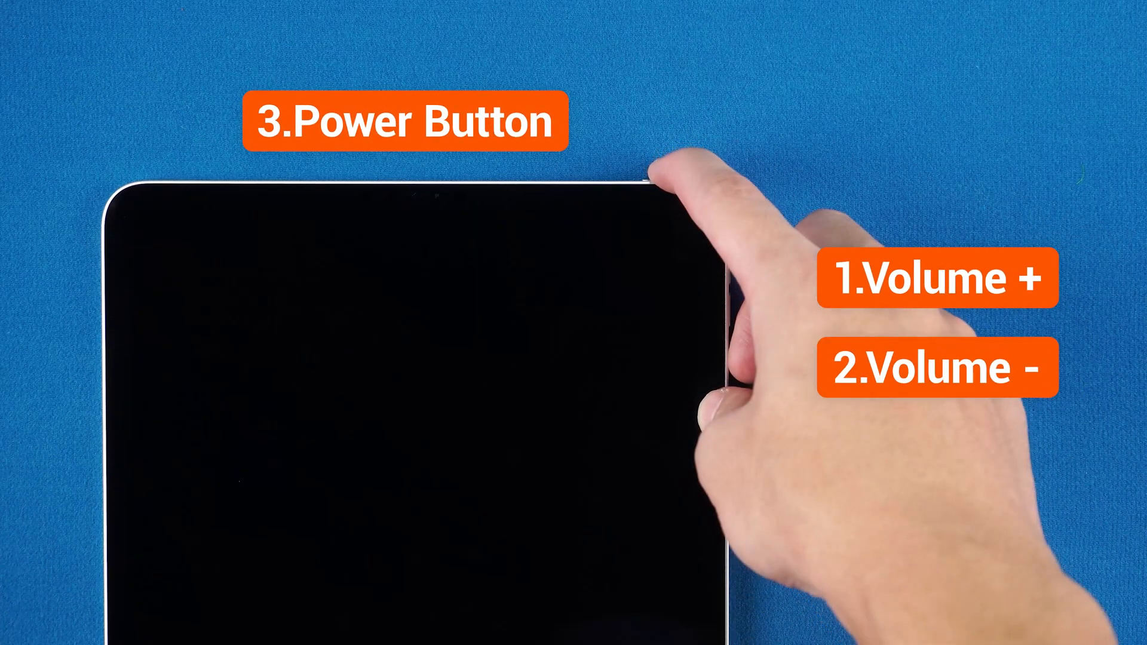
click(659, 176)
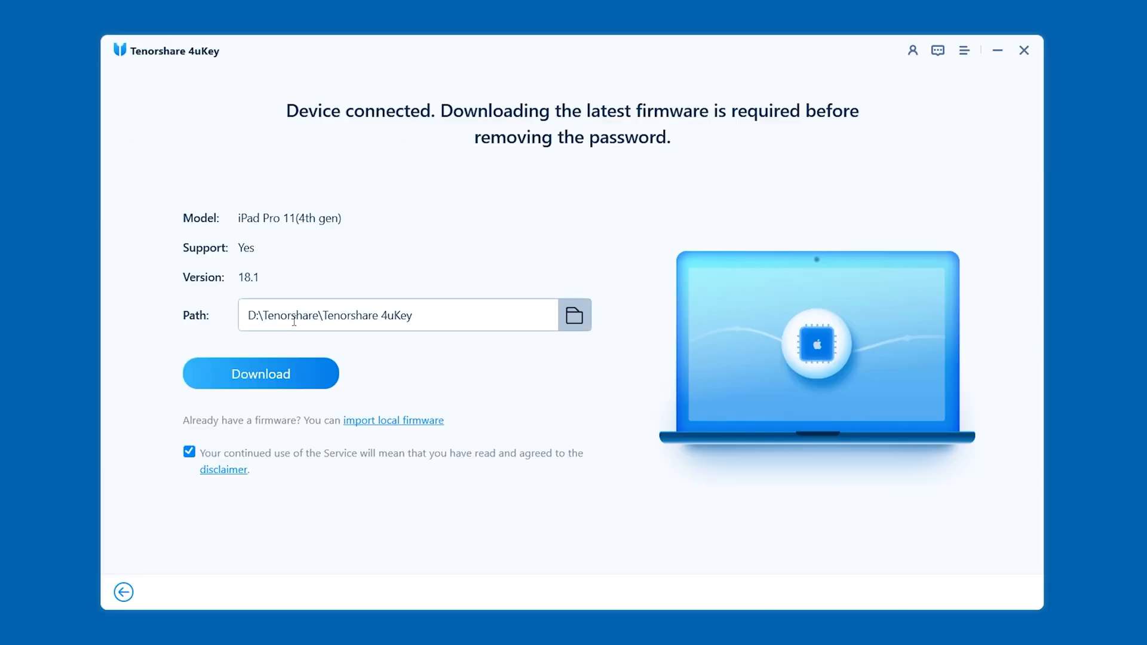
Download the iPad firmware and start removing the screen lock
click(261, 373)
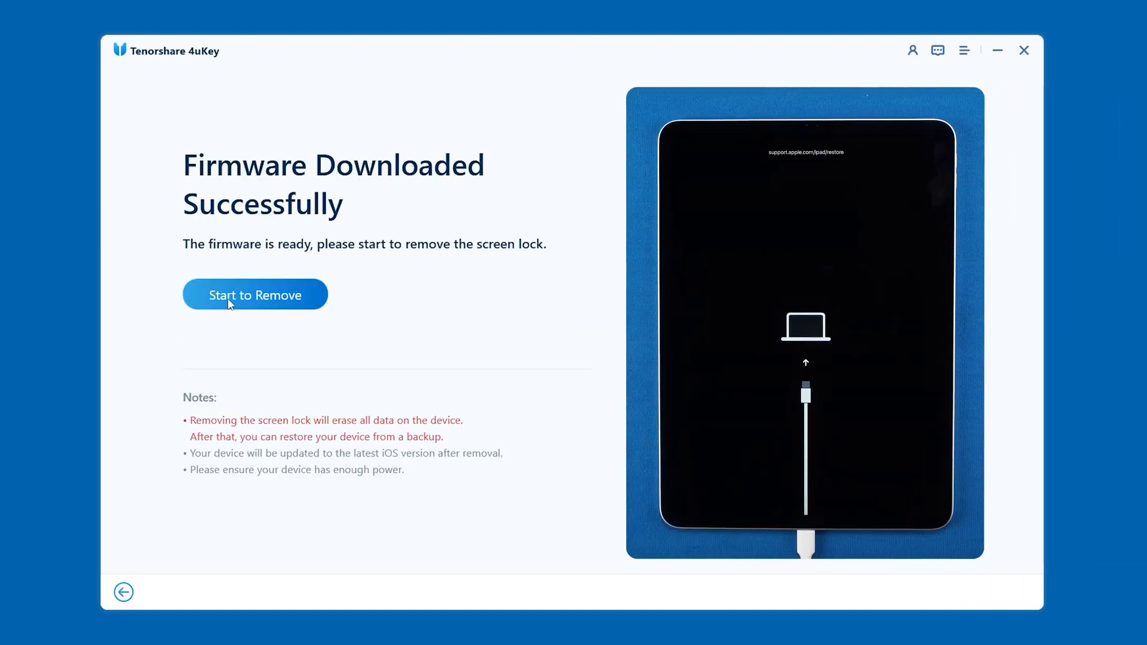
click(255, 294)
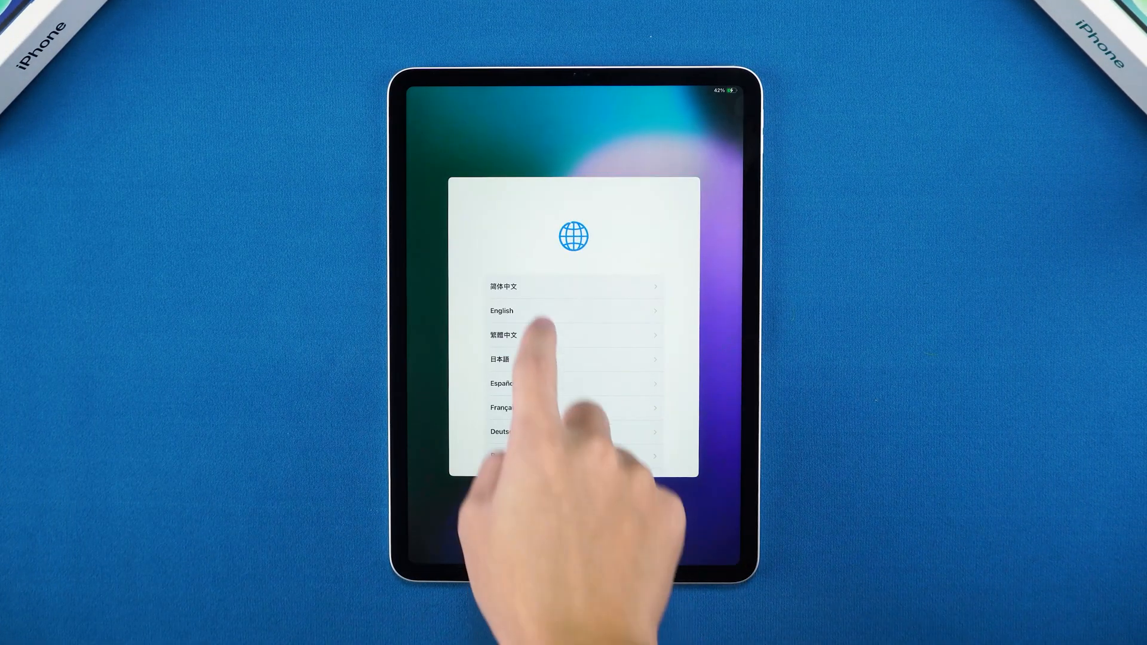
Choose English, keep the default text size and get started with iPad setup
click(501, 311)
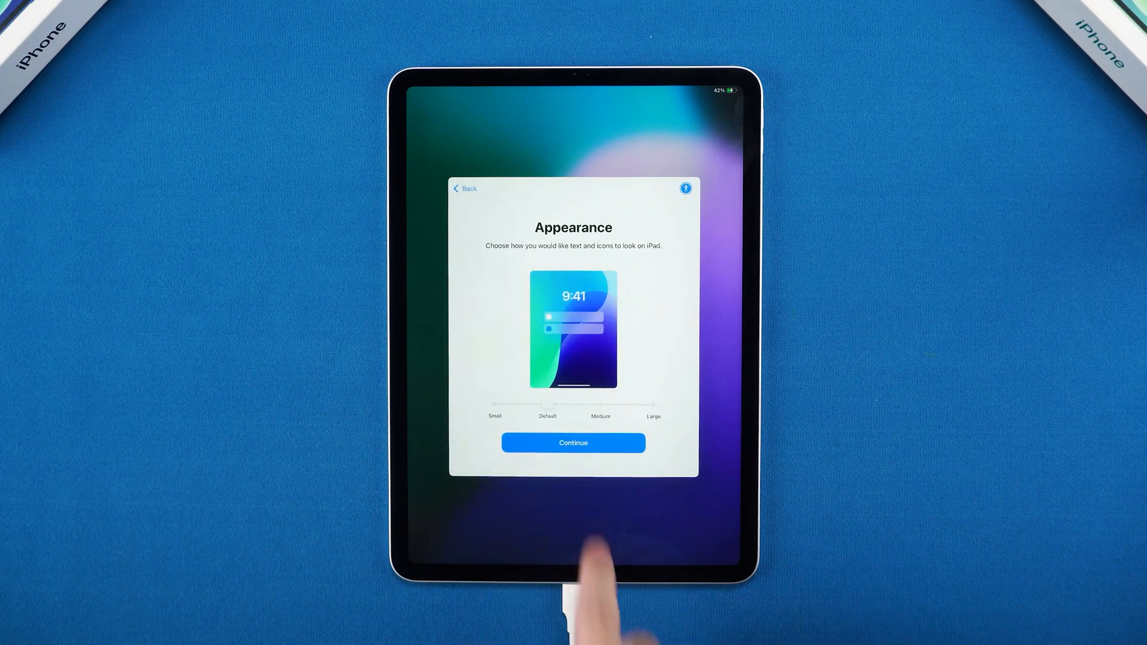
click(573, 442)
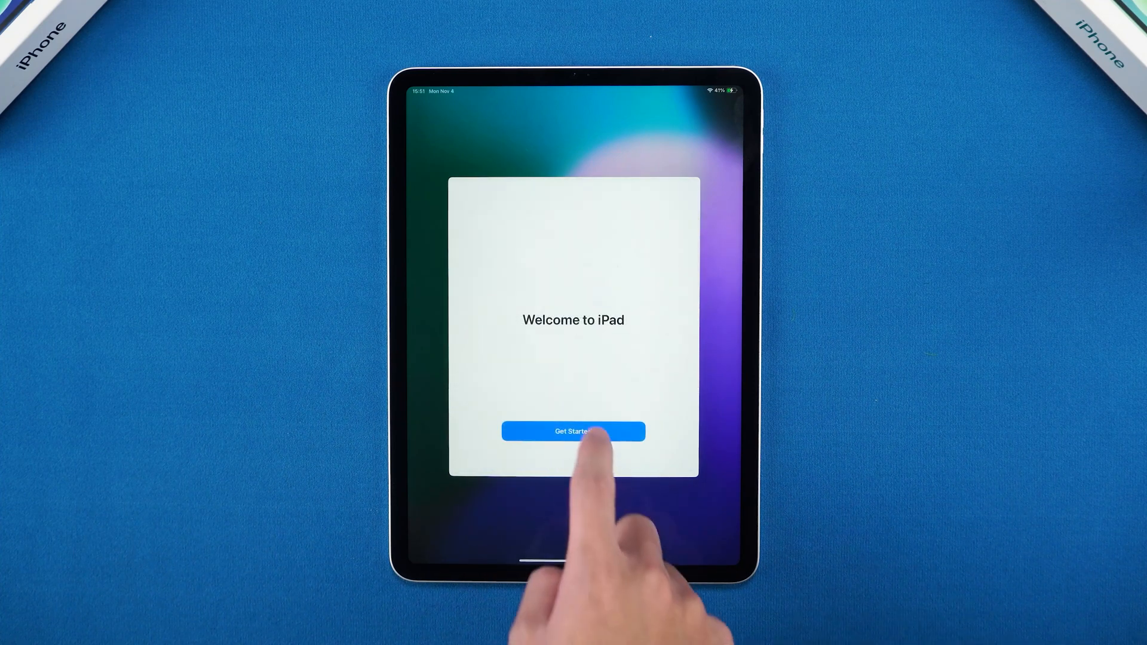
click(574, 431)
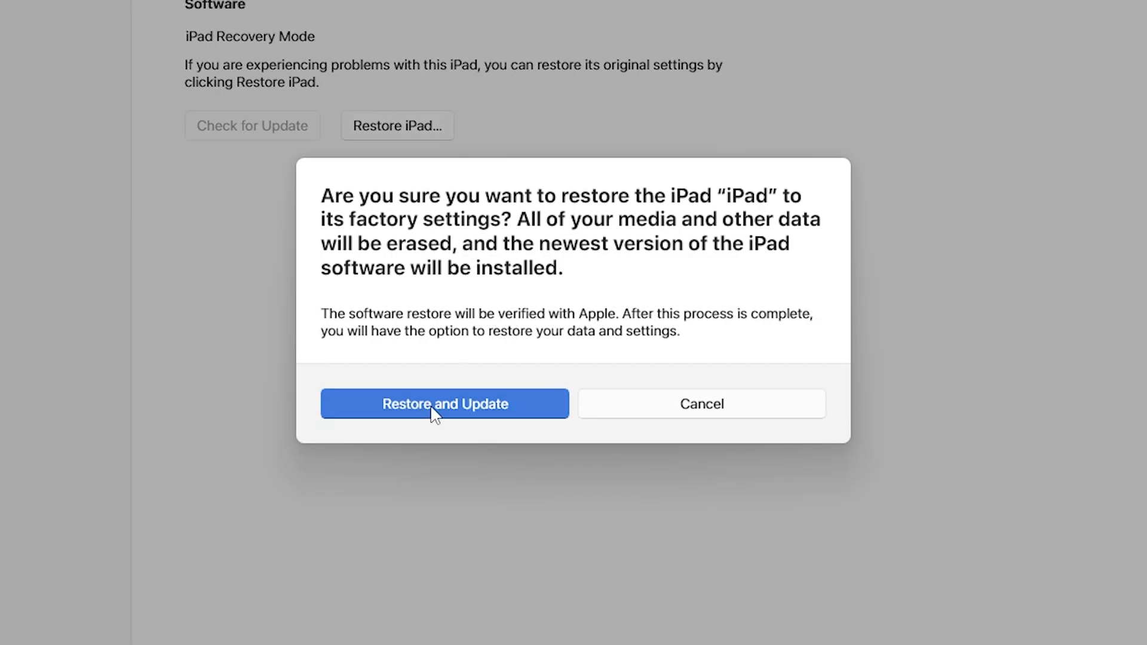
Confirm Restore and Update for the recovery-mode iPad and agree to the software license
click(445, 404)
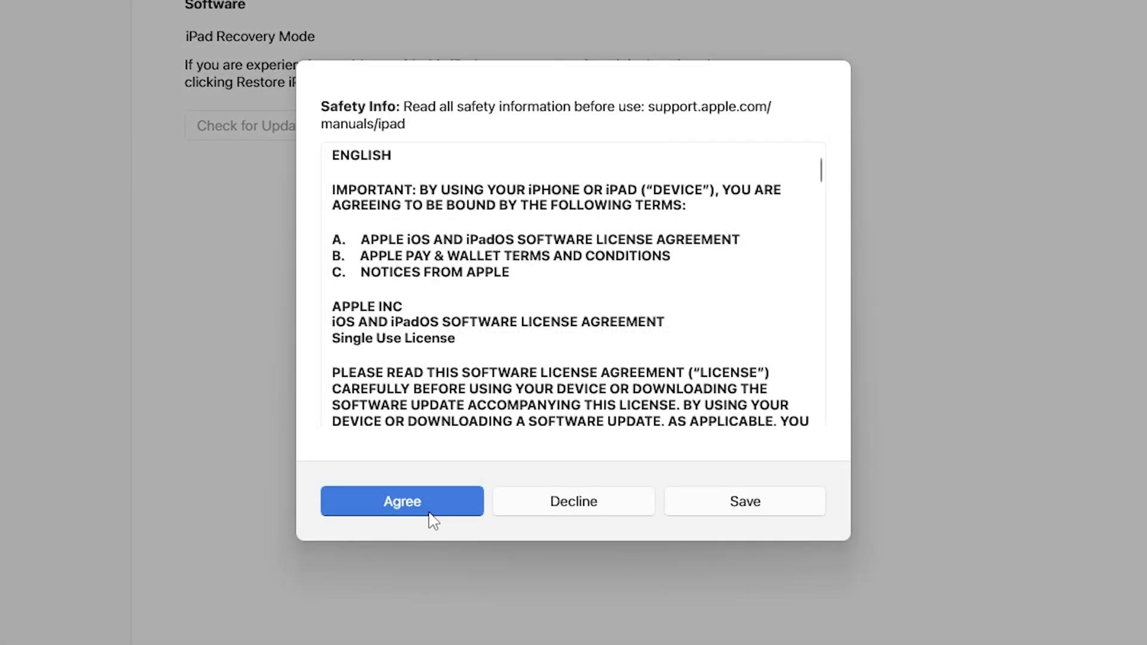
click(401, 500)
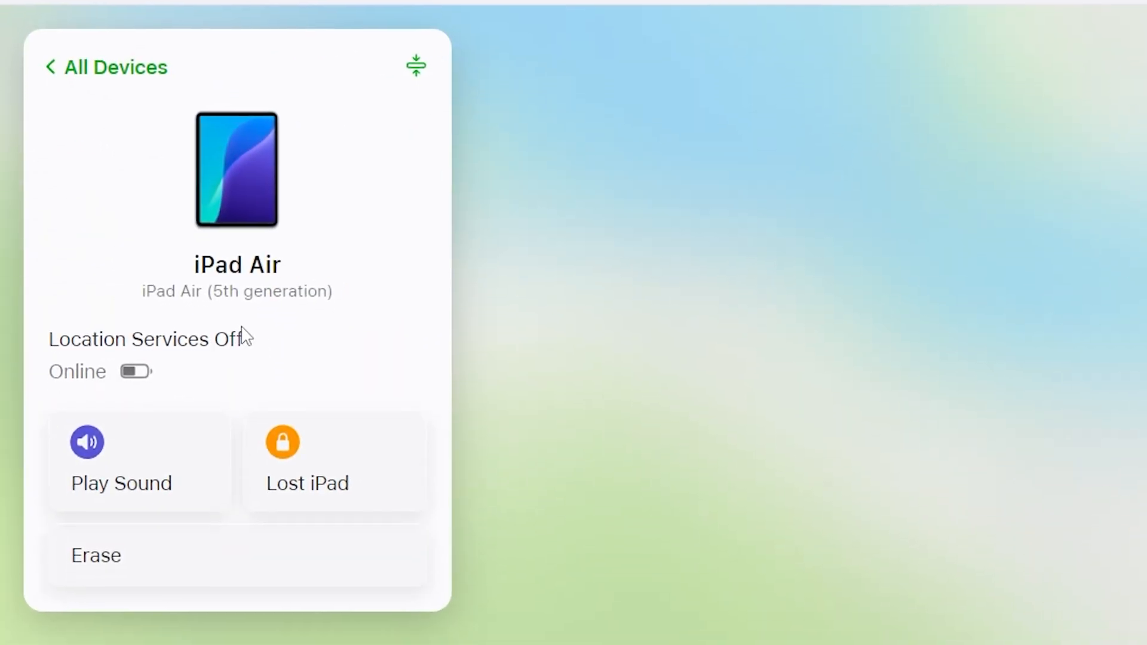
Erase the iPad Air remotely, acknowledging data loss and leaving the phone number empty
click(96, 554)
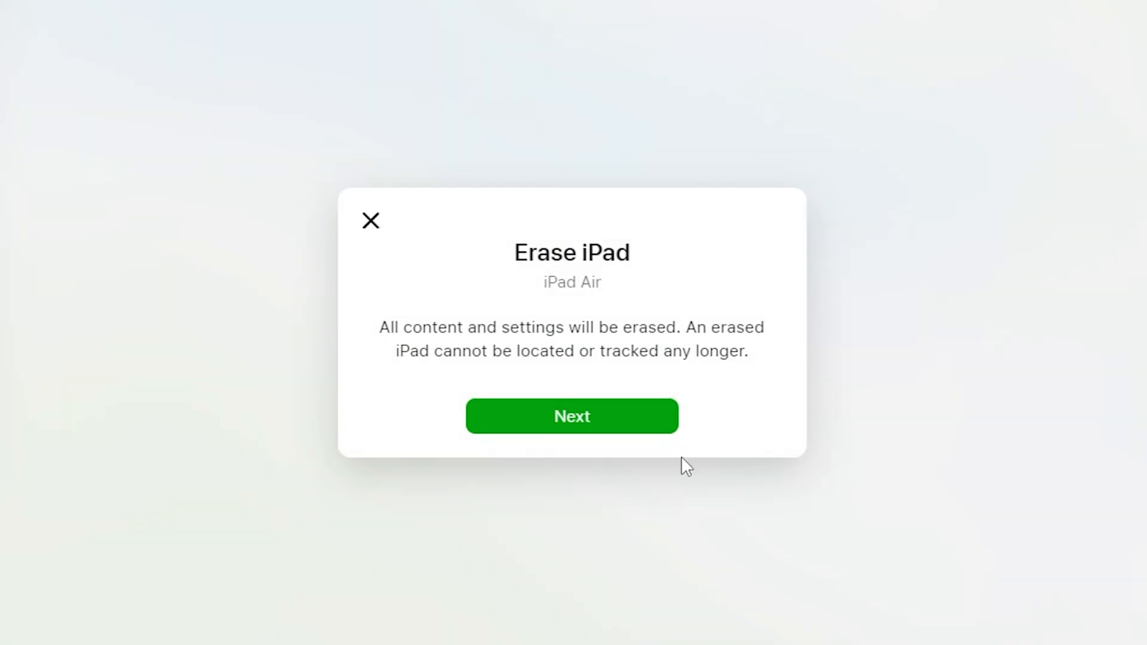
click(571, 416)
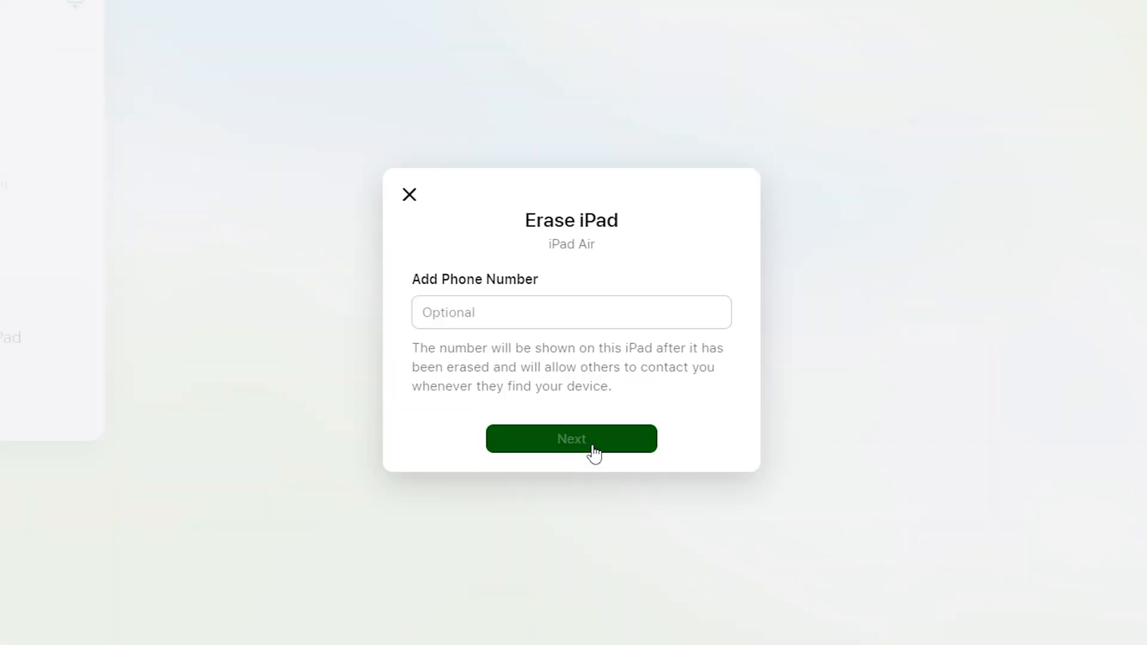
click(572, 438)
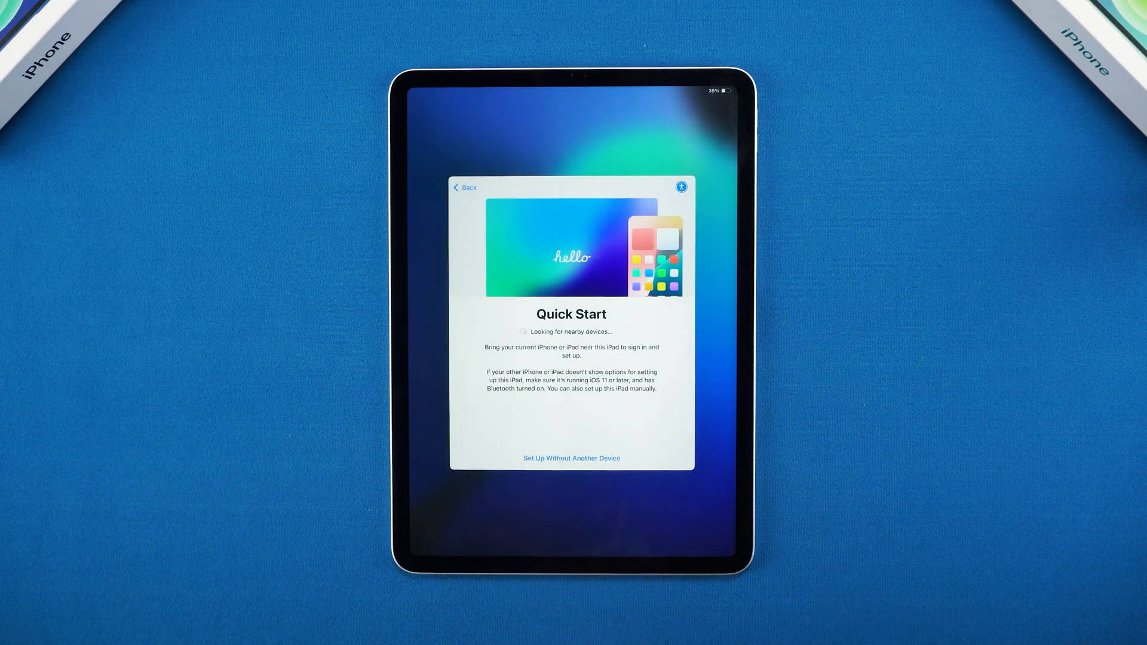
click(572, 458)
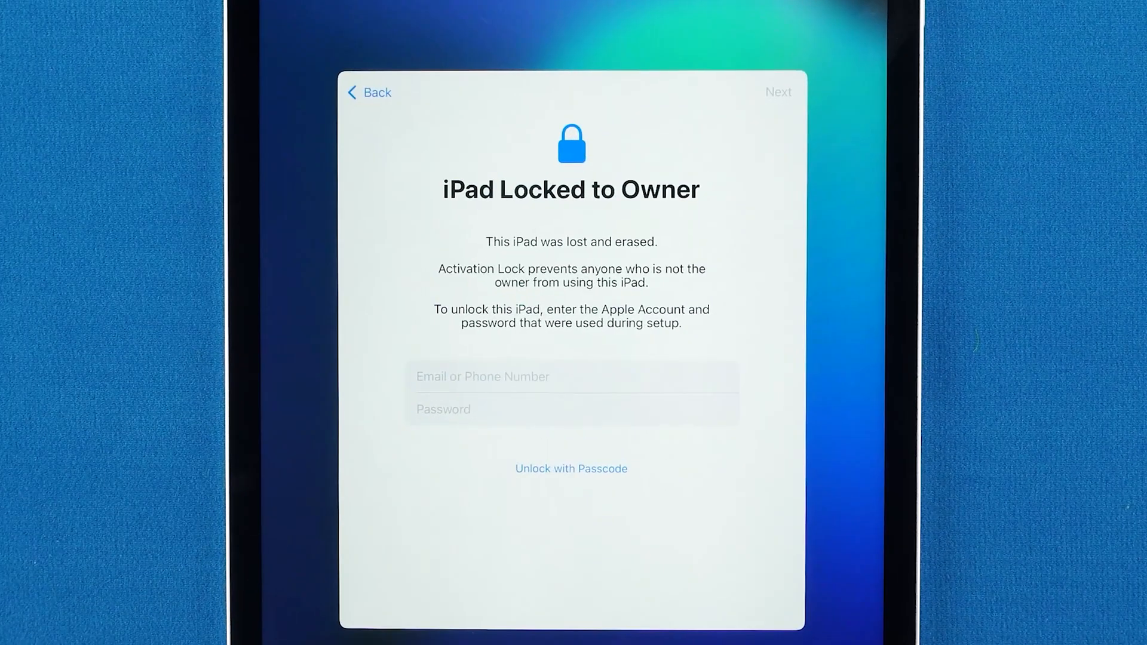
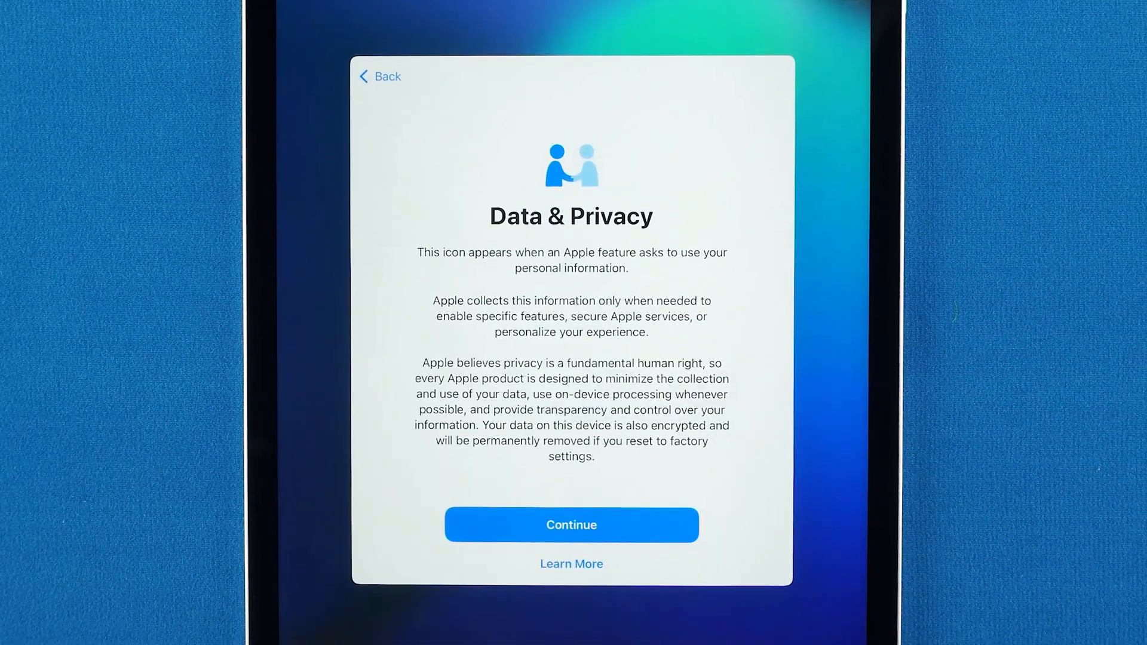
click(571, 525)
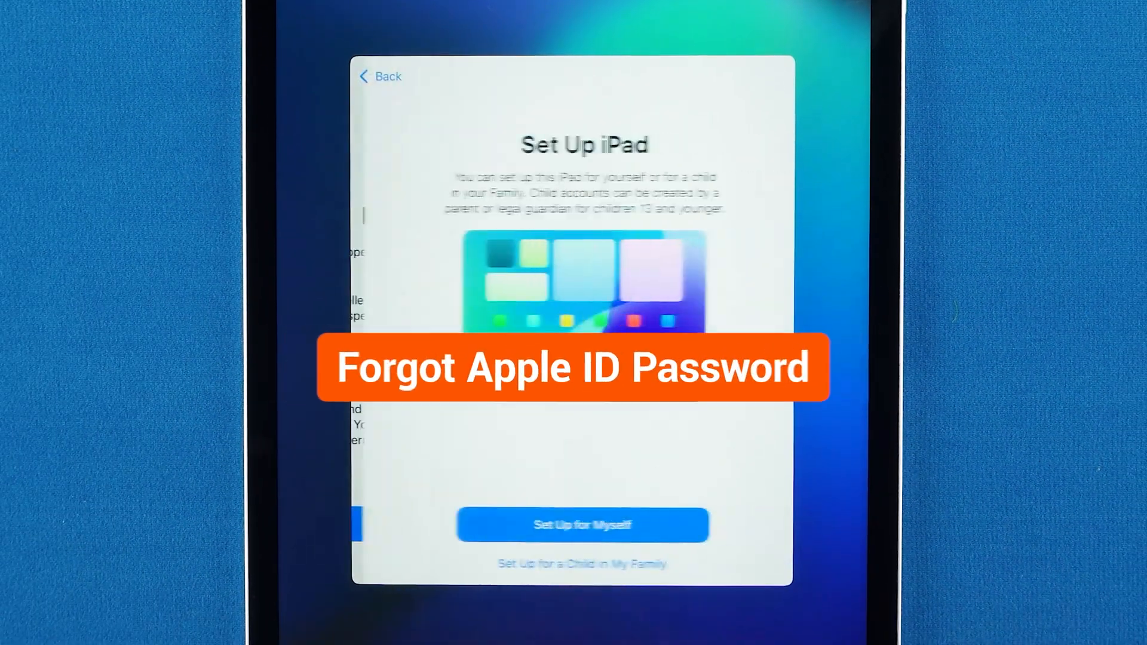
click(582, 524)
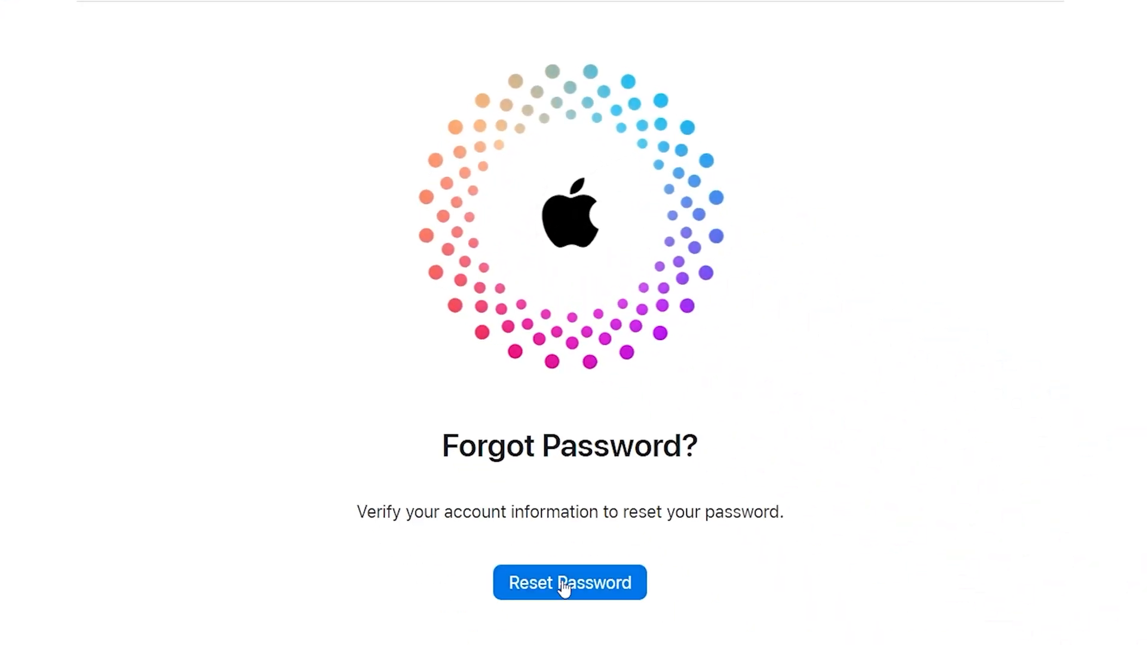
Start Reset Password and submit the account email with the verification characters
click(568, 582)
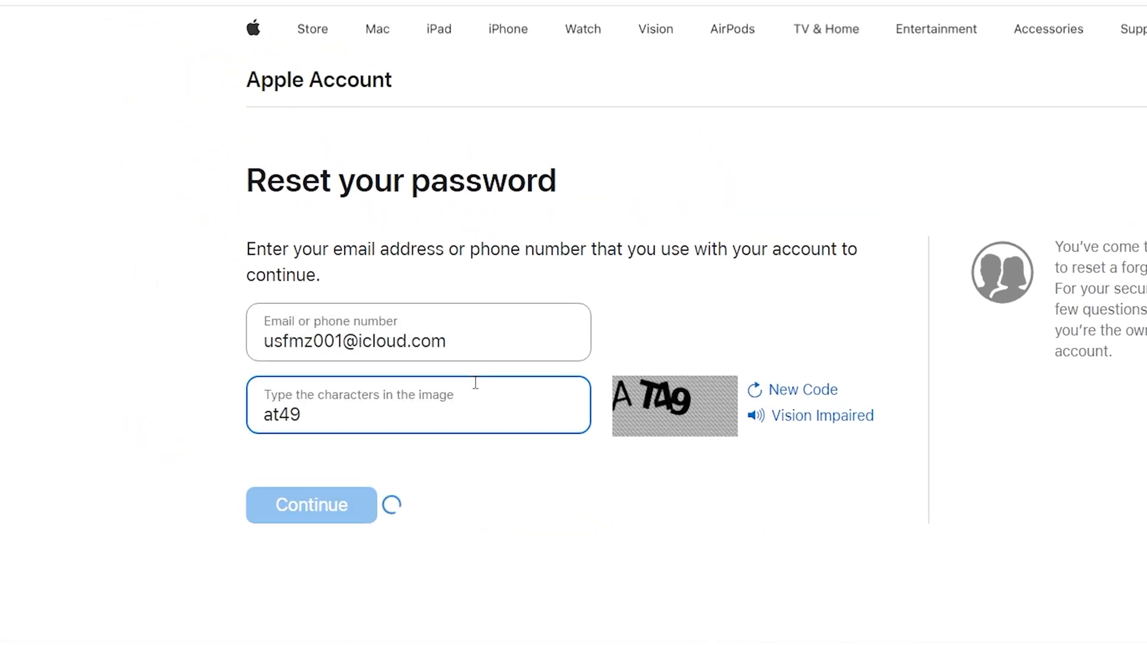
click(310, 505)
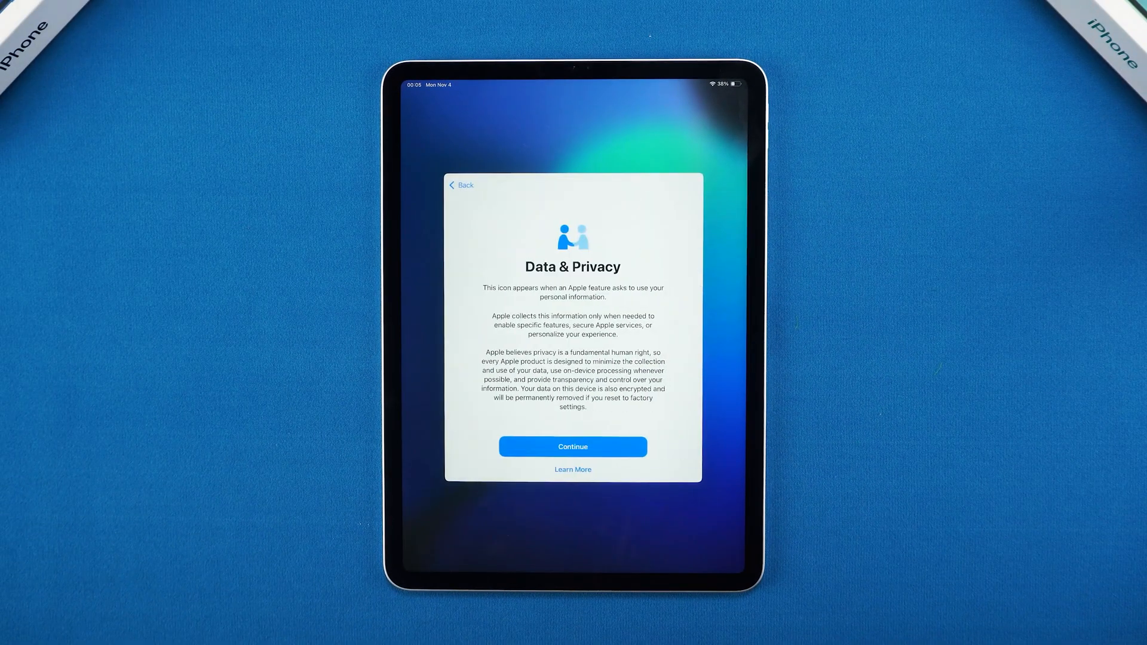
Continue past the Data & Privacy notice to finish setting up the iPad
click(572, 445)
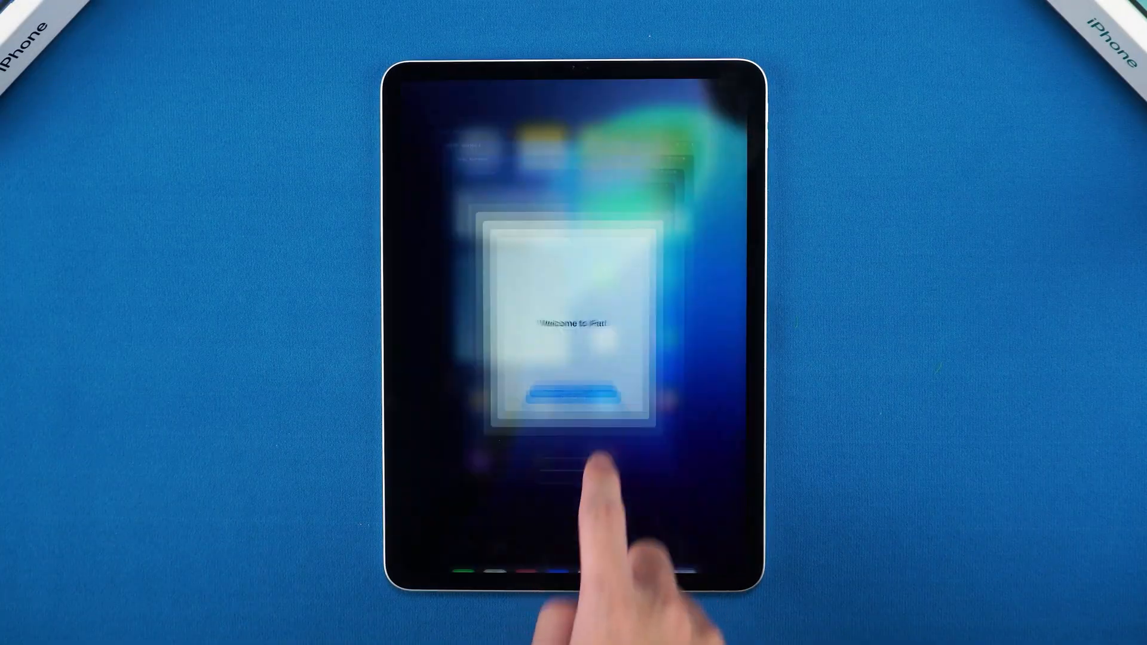